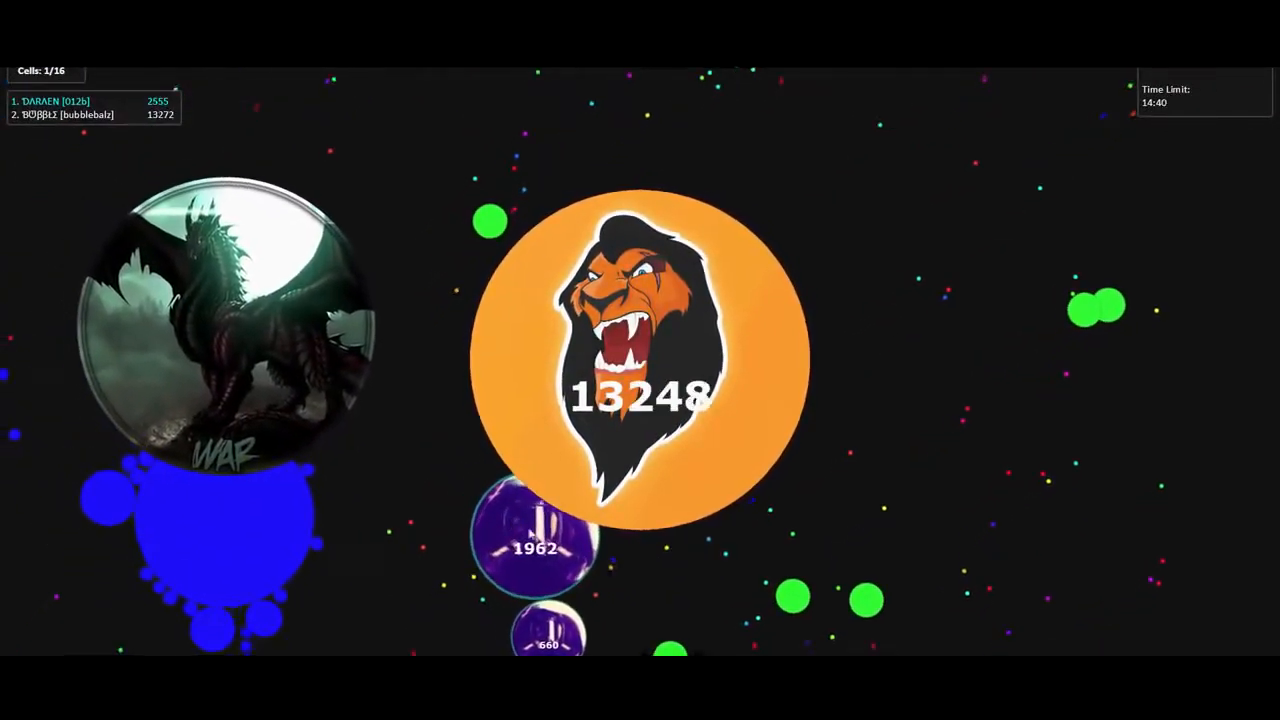
Split the lion cell toward the small purple cells below and eat them.
{"action": "key", "text": "space"}
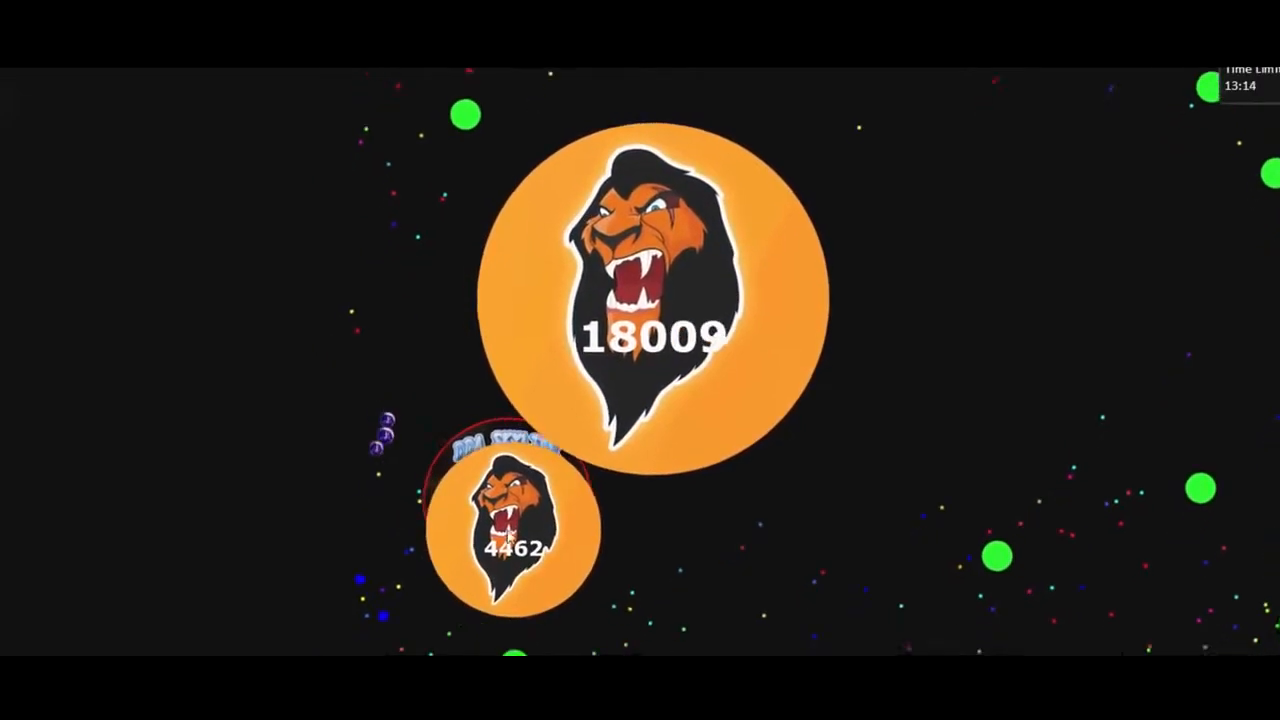
Split the lion cell twice toward the red-bordered car cell, scattering into many pieces.
{"action": "key", "text": "space"}
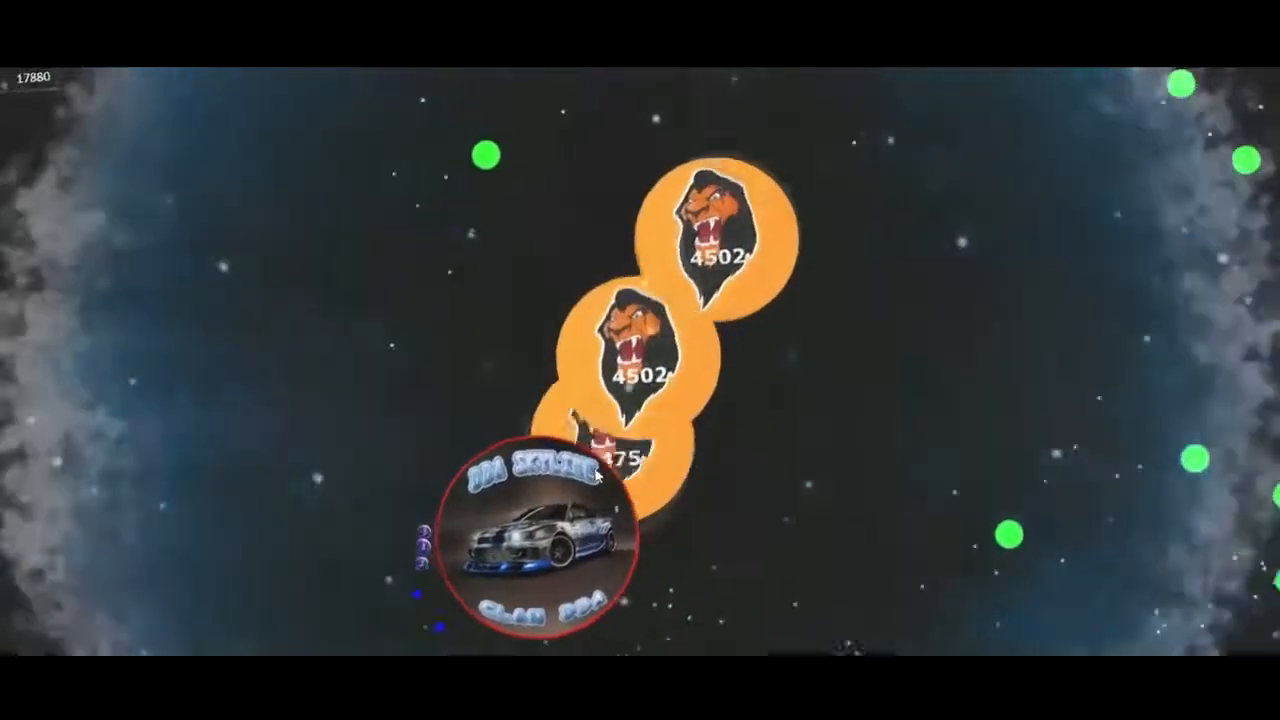
{"action": "key", "text": "space"}
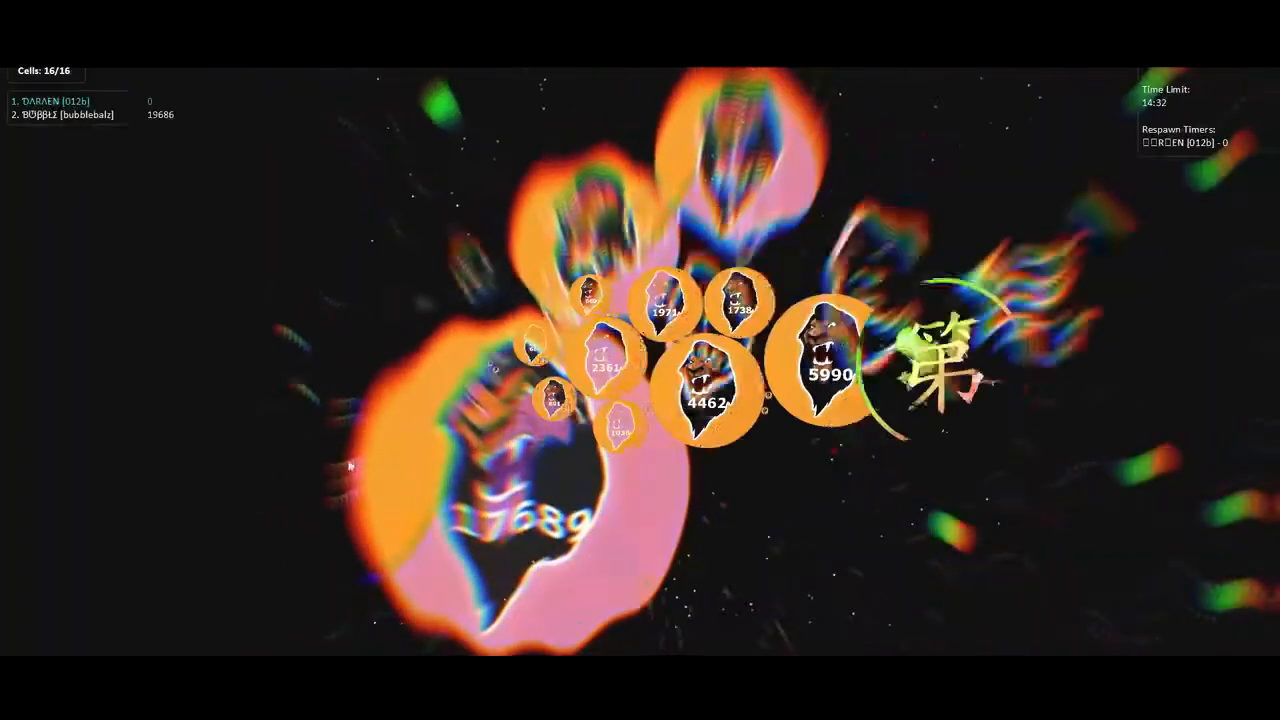